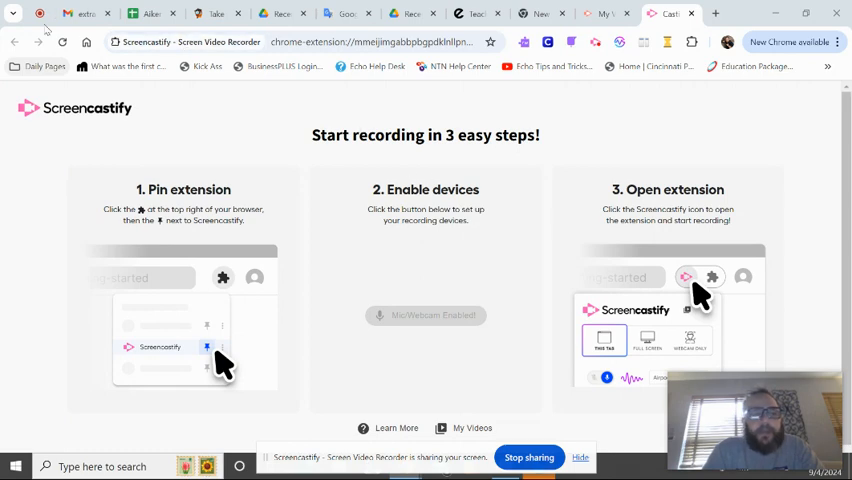
Step: Start the Screencastify recording and switch to the Echo Teacher App courses page
{"action": "left_click", "coordinate": [39, 13]}
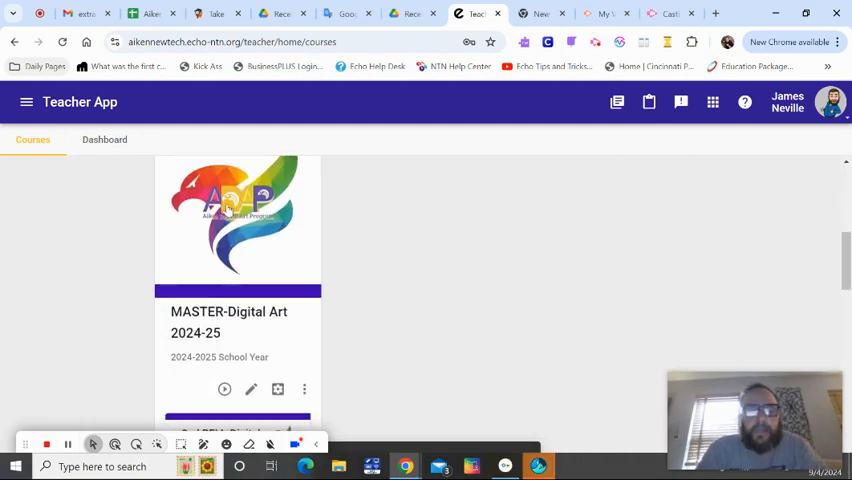
Step: Open MASTER-Digital Art 2024-25, then the 'Value' App Logo 10/27 assignment, scrolling to attachments
{"action": "left_click", "coordinate": [237, 217]}
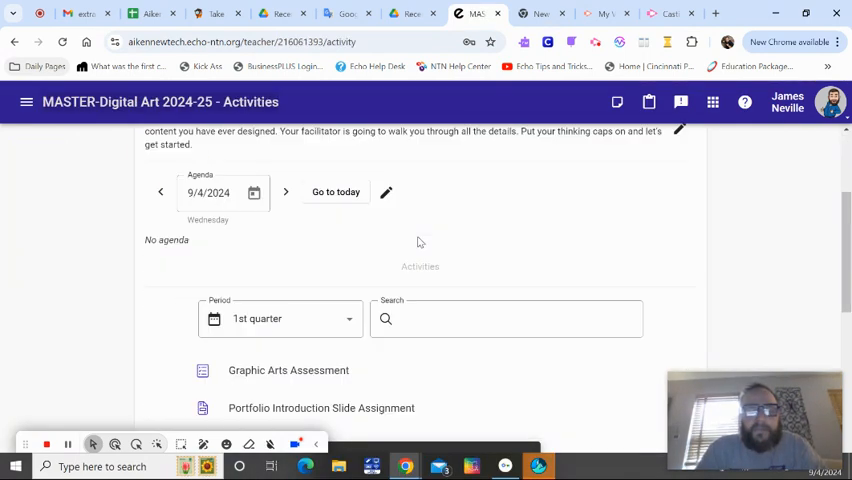
{"action": "scroll", "scroll_direction": "down", "scroll_amount": 3}
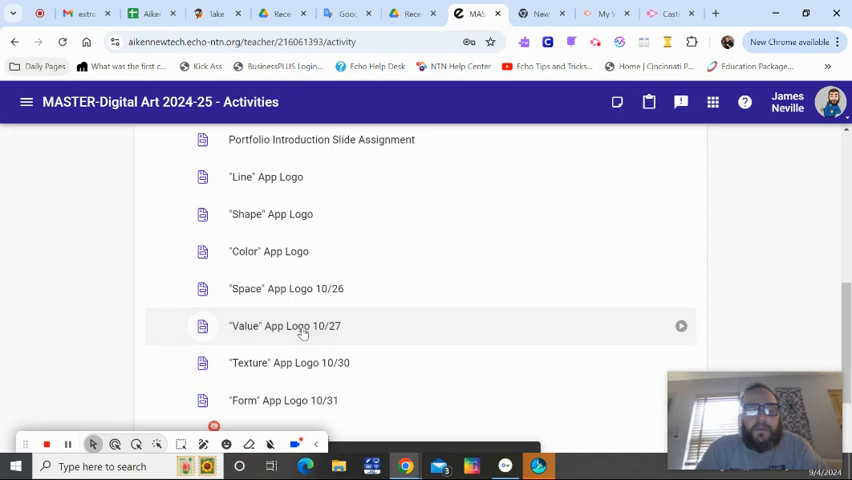
{"action": "left_click", "coordinate": [285, 325]}
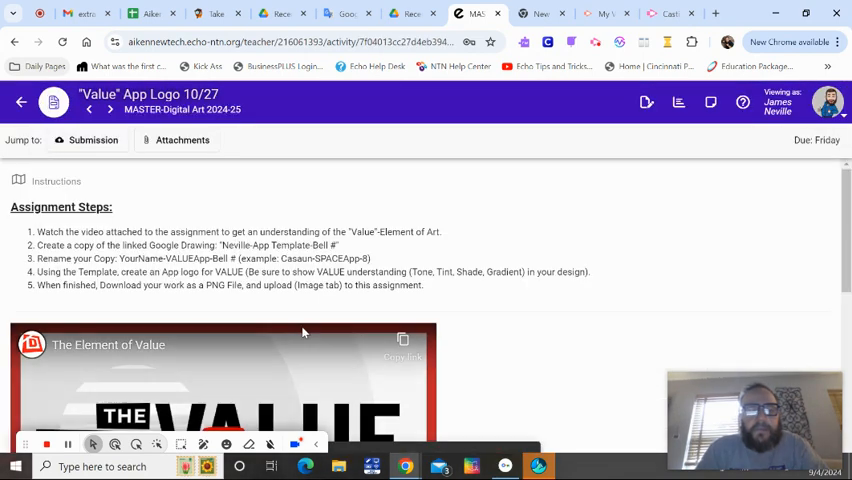
{"action": "mouse_move", "coordinate": [303, 332]}
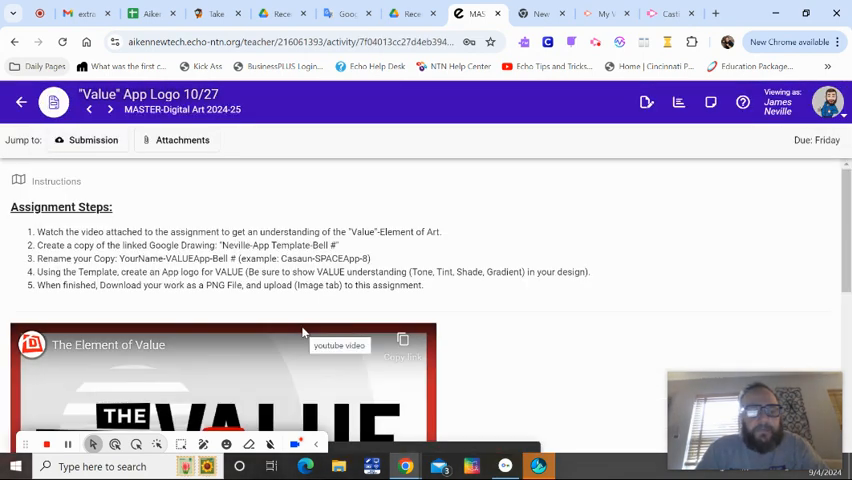
{"action": "scroll", "scroll_direction": "down", "scroll_amount": 3}
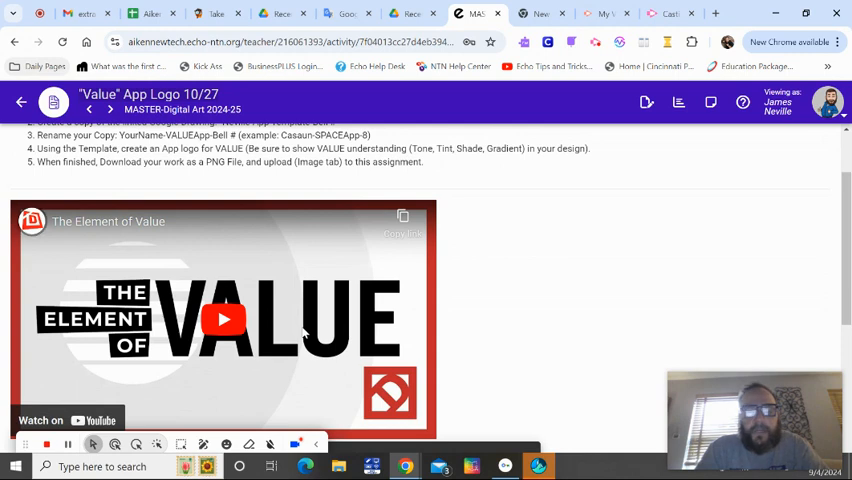
{"action": "scroll", "scroll_direction": "down", "scroll_amount": 3}
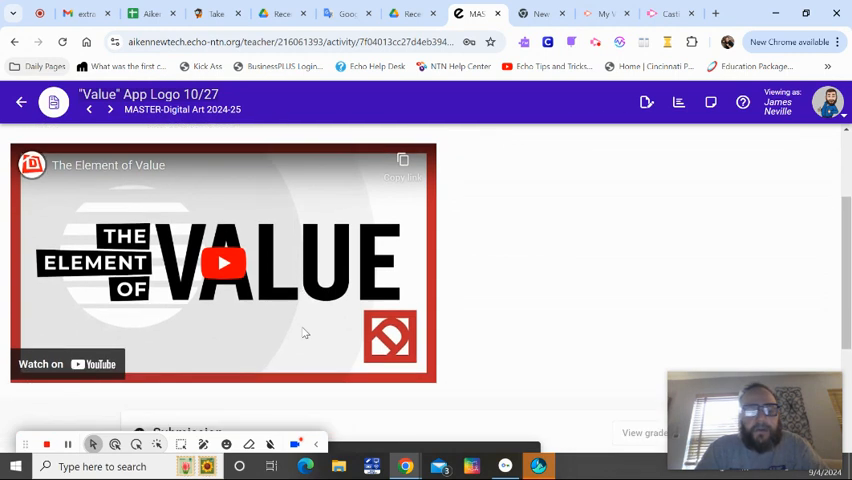
{"action": "scroll", "scroll_direction": "down", "scroll_amount": 3}
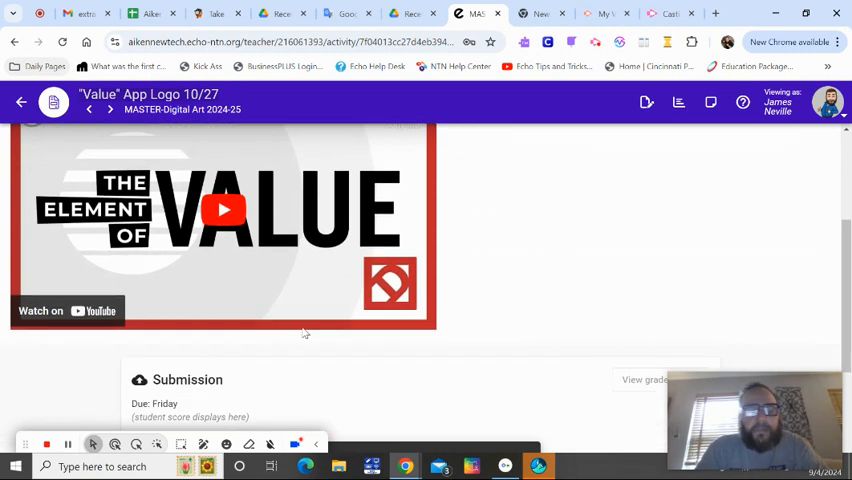
{"action": "scroll", "scroll_direction": "down", "scroll_amount": 3}
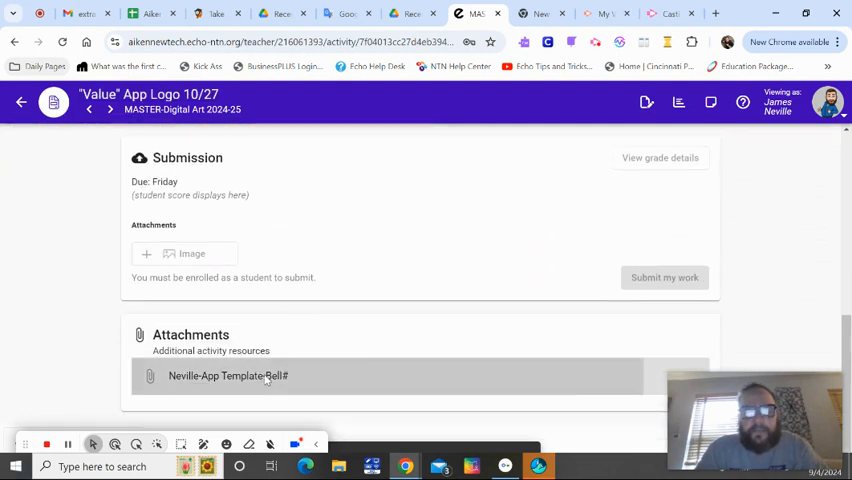
Step: Open the attached app template and save a copy named 'Neville4Value'
{"action": "left_click", "coordinate": [228, 375]}
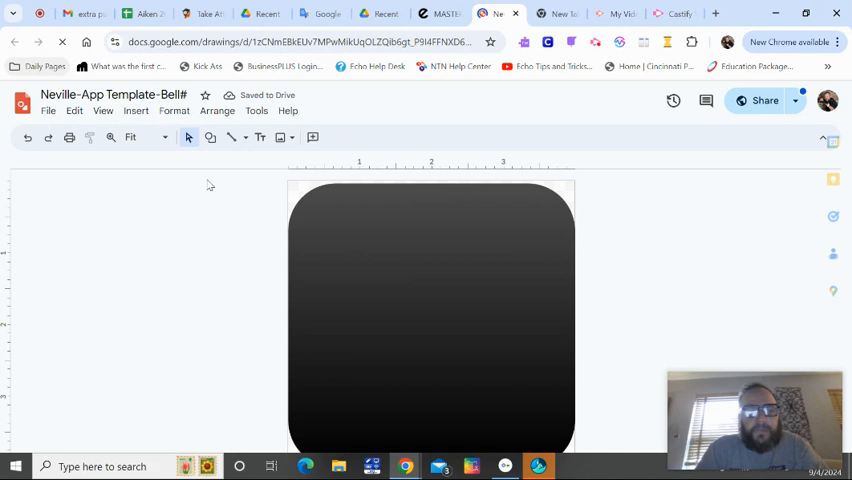
{"action": "left_click", "coordinate": [48, 110]}
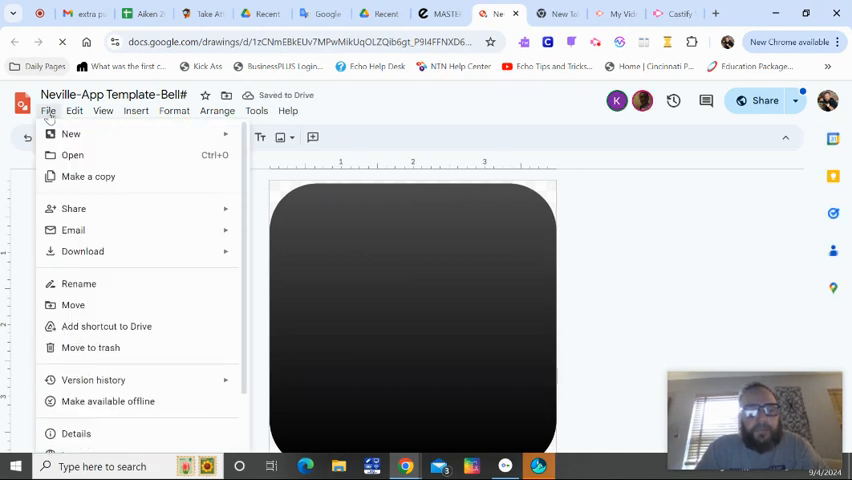
{"action": "left_click", "coordinate": [88, 176]}
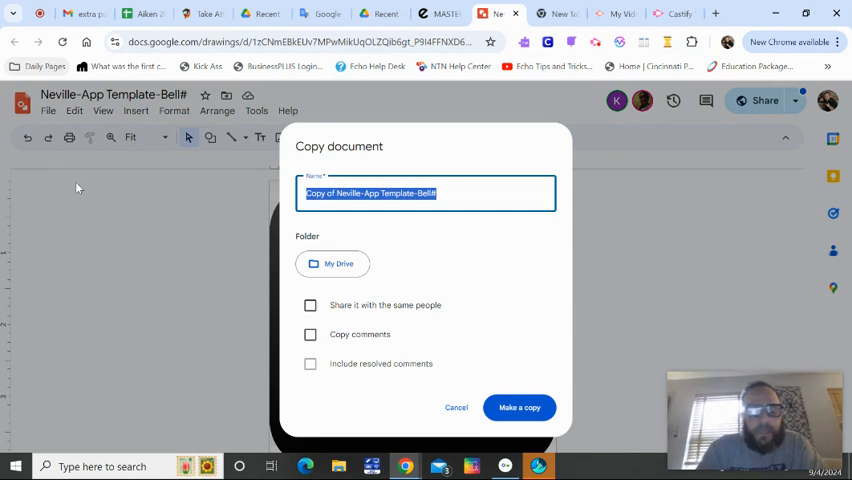
{"action": "type", "text": "Neville"}
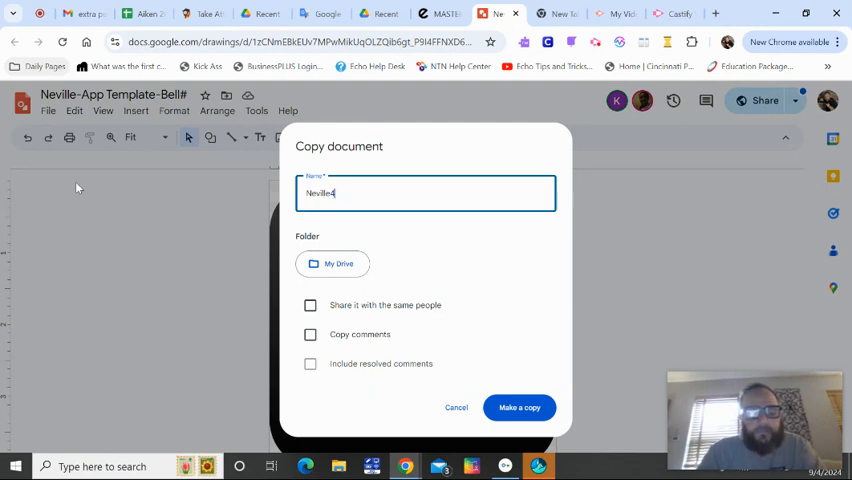
{"action": "type", "text": "4Value"}
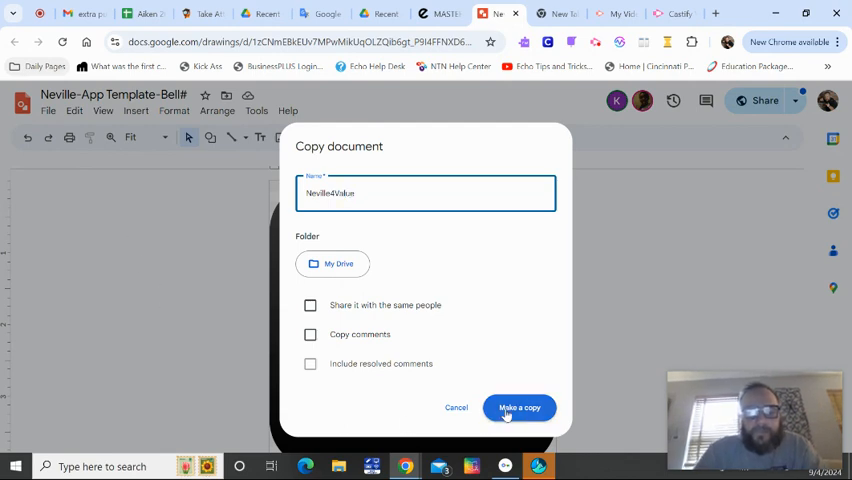
{"action": "left_click", "coordinate": [519, 408]}
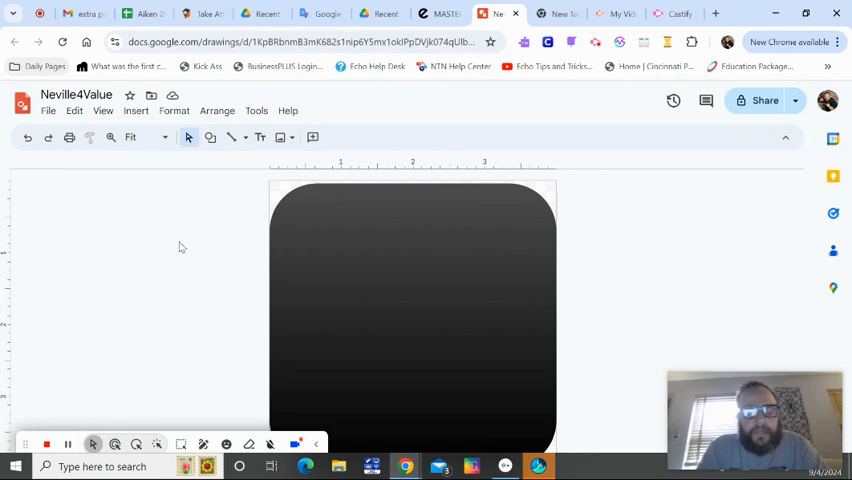
{"action": "mouse_move", "coordinate": [193, 160]}
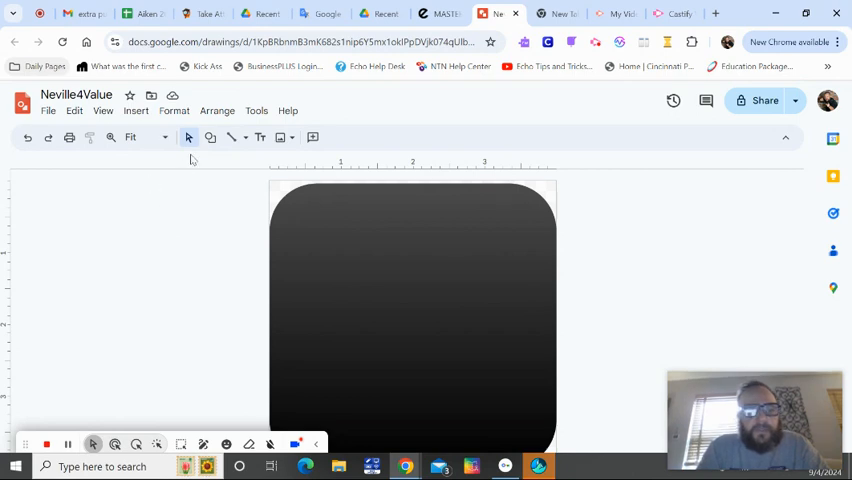
Step: Draw a rectangle square and duplicate it into two columns of five squares
{"action": "left_click", "coordinate": [210, 137]}
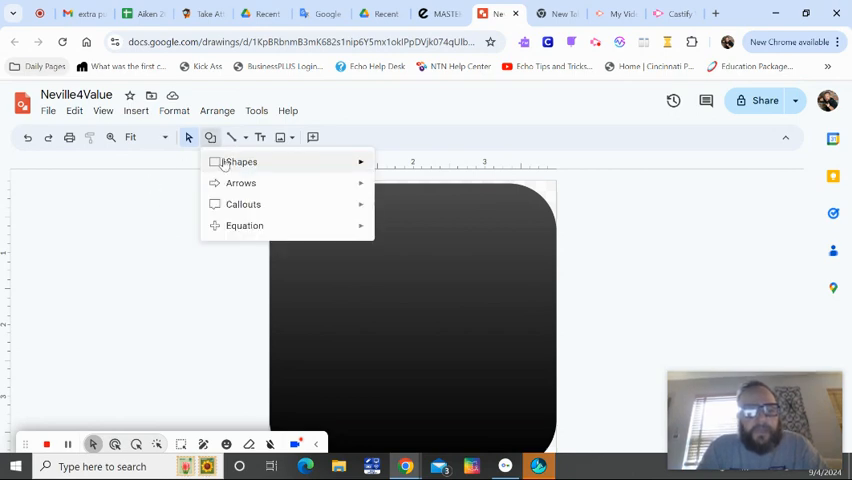
{"action": "left_click", "coordinate": [237, 161]}
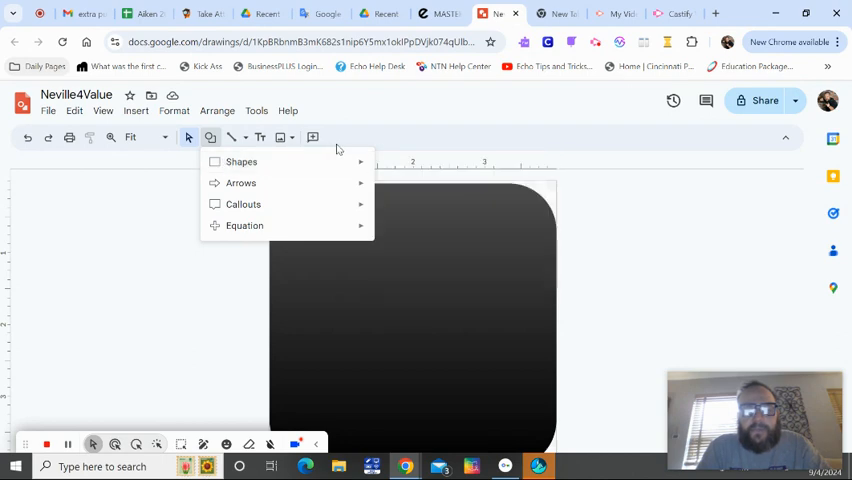
{"action": "left_click", "coordinate": [241, 161]}
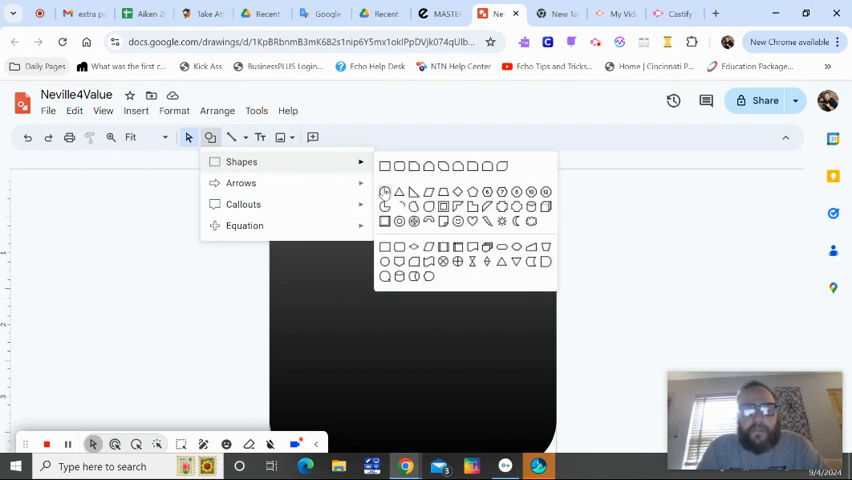
{"action": "left_click", "coordinate": [397, 166]}
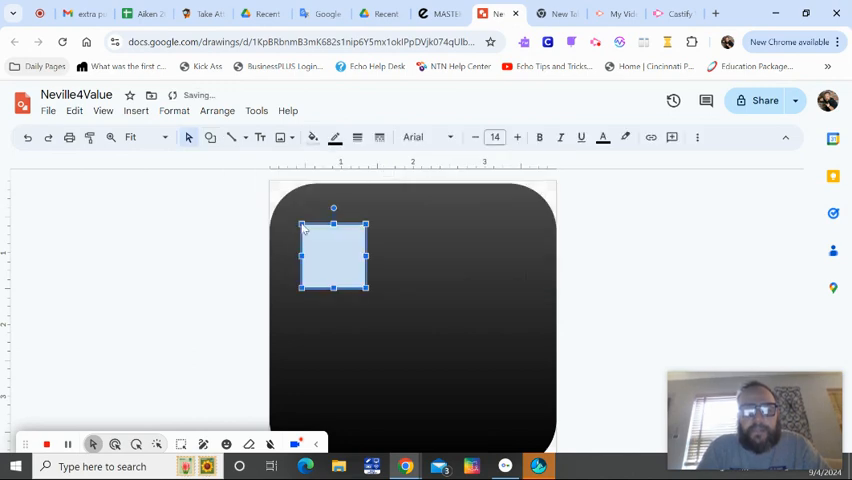
{"action": "mouse_move", "coordinate": [364, 291]}
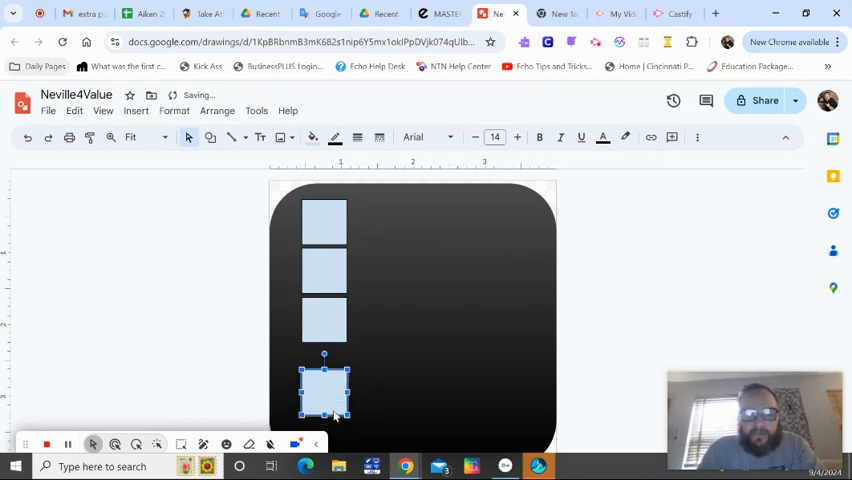
{"action": "left_click_drag", "start_coordinate": [323, 390], "coordinate": [323, 370]}
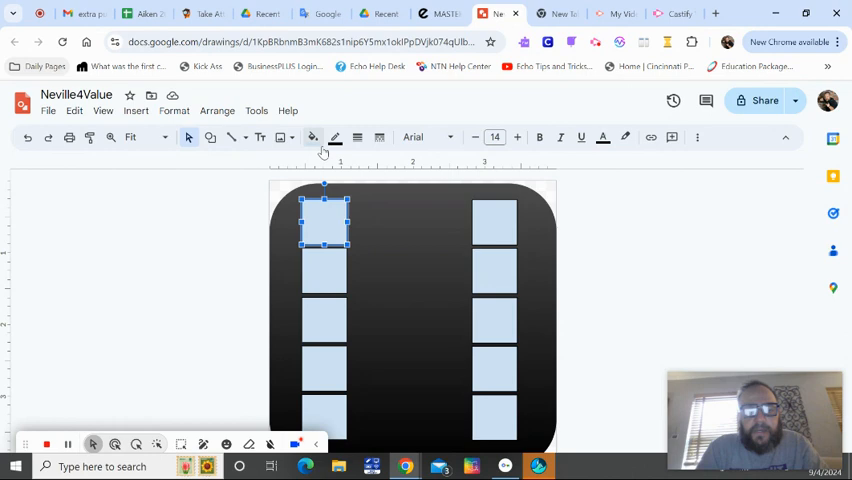
Step: Fill the top-left and top-right squares with red
{"action": "left_click", "coordinate": [313, 137]}
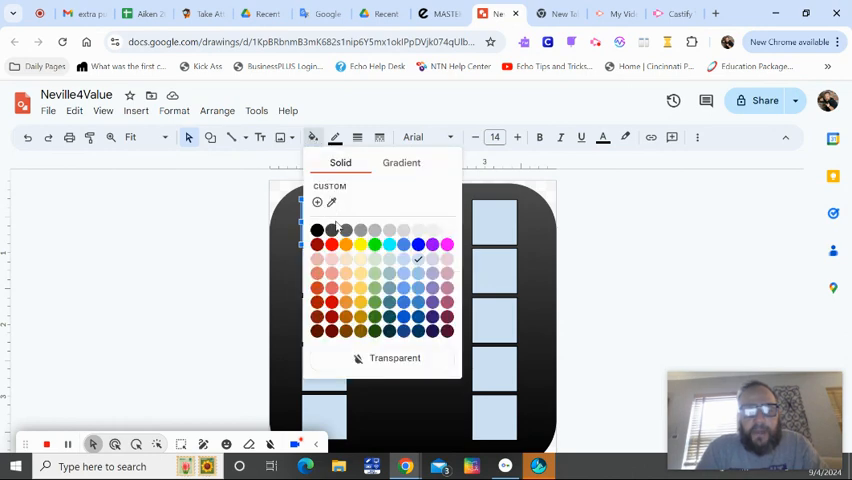
{"action": "left_click", "coordinate": [331, 244]}
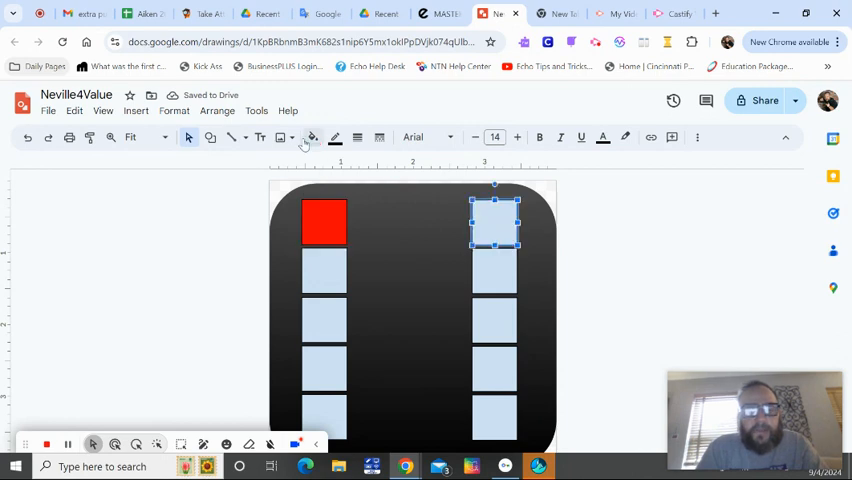
{"action": "left_click", "coordinate": [312, 137]}
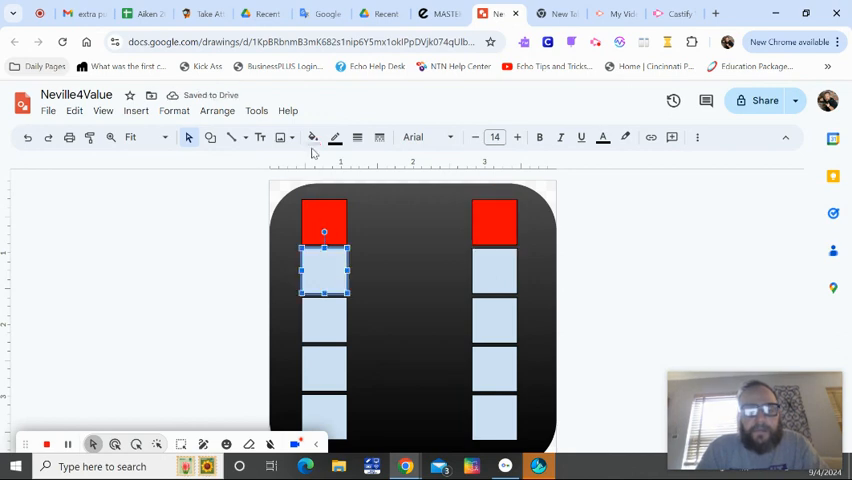
Step: Fill the lower left squares with progressively lighter red tints, ending in white
{"action": "left_click", "coordinate": [313, 137]}
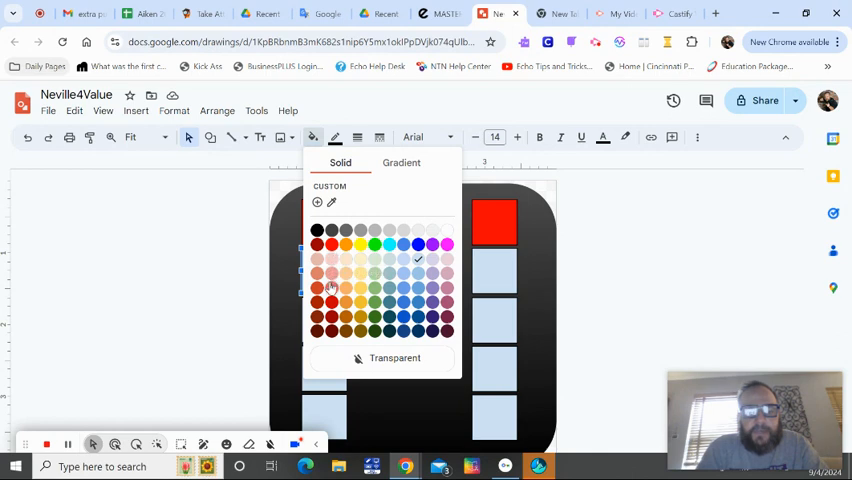
{"action": "mouse_move", "coordinate": [331, 288]}
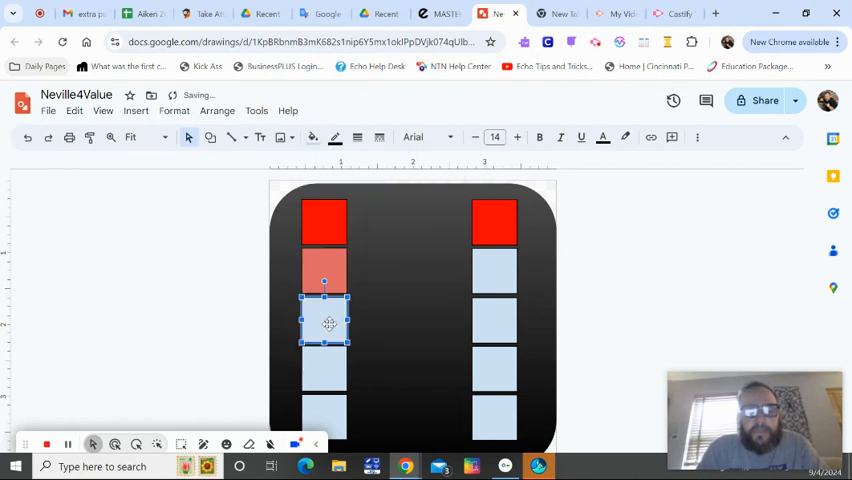
{"action": "left_click", "coordinate": [313, 137]}
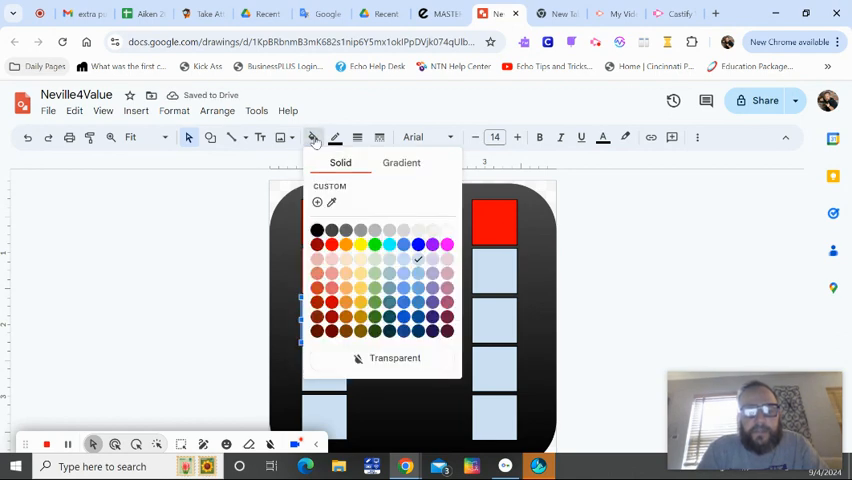
{"action": "mouse_move", "coordinate": [331, 284]}
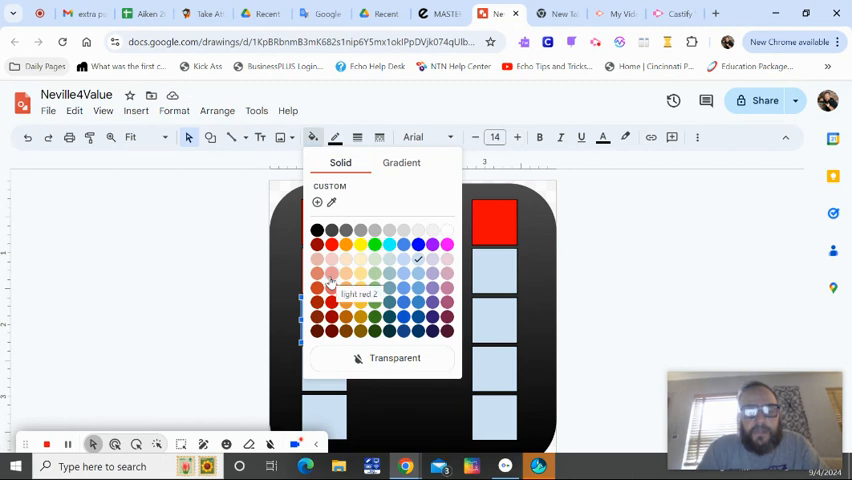
{"action": "left_click", "coordinate": [330, 281]}
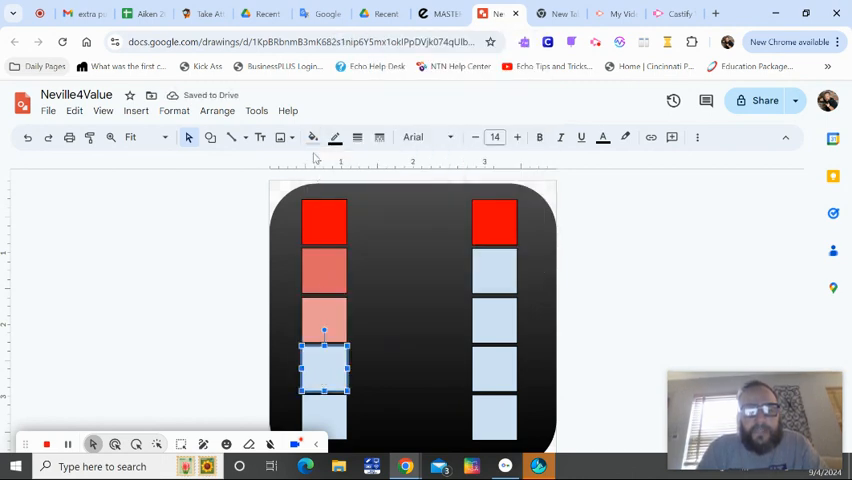
{"action": "left_click", "coordinate": [313, 137]}
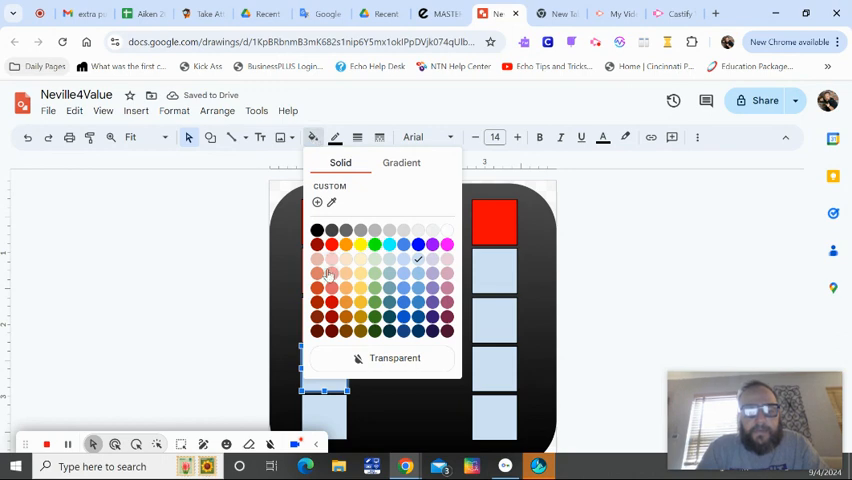
{"action": "mouse_move", "coordinate": [330, 267]}
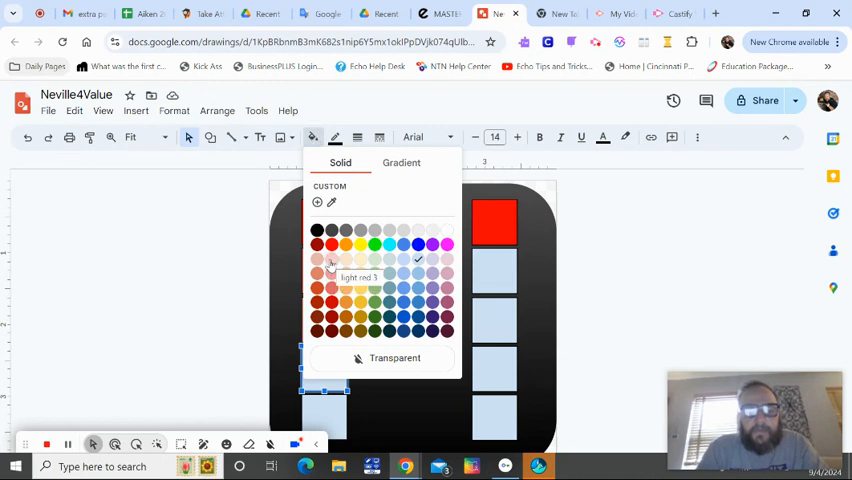
{"action": "left_click", "coordinate": [318, 270]}
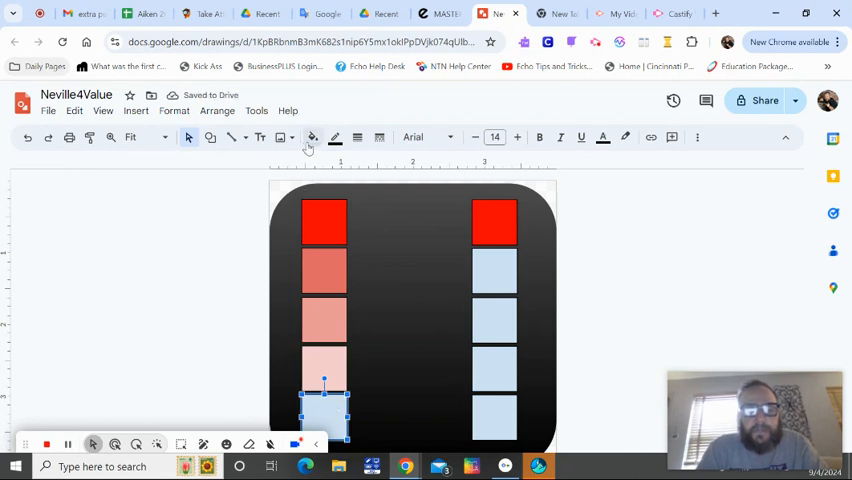
{"action": "left_click", "coordinate": [312, 137]}
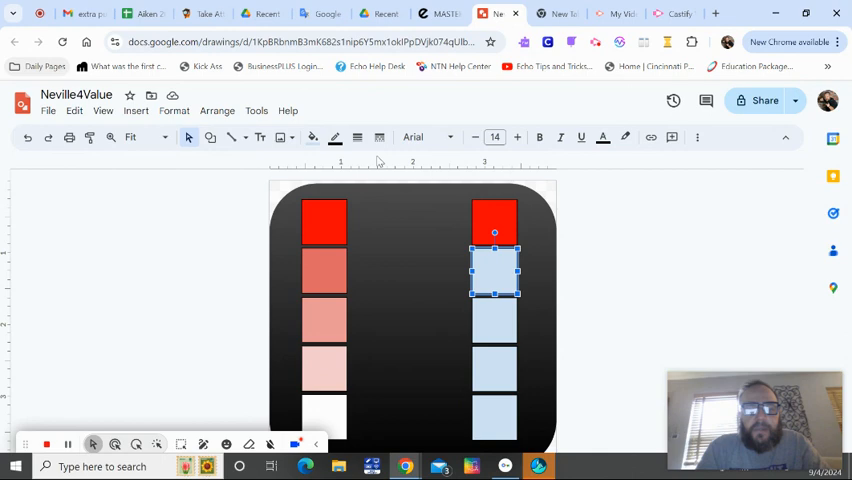
Step: Fill the lower right squares with deeper red shades, very dark red, then black
{"action": "left_click", "coordinate": [312, 137]}
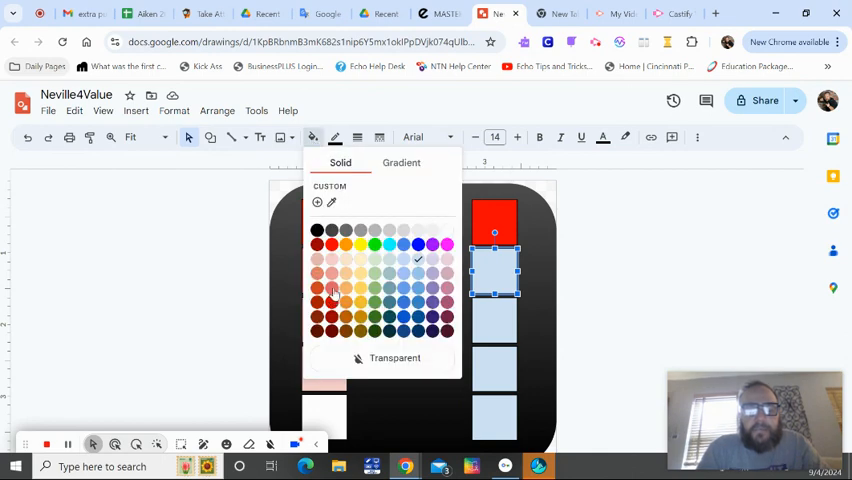
{"action": "mouse_move", "coordinate": [331, 310]}
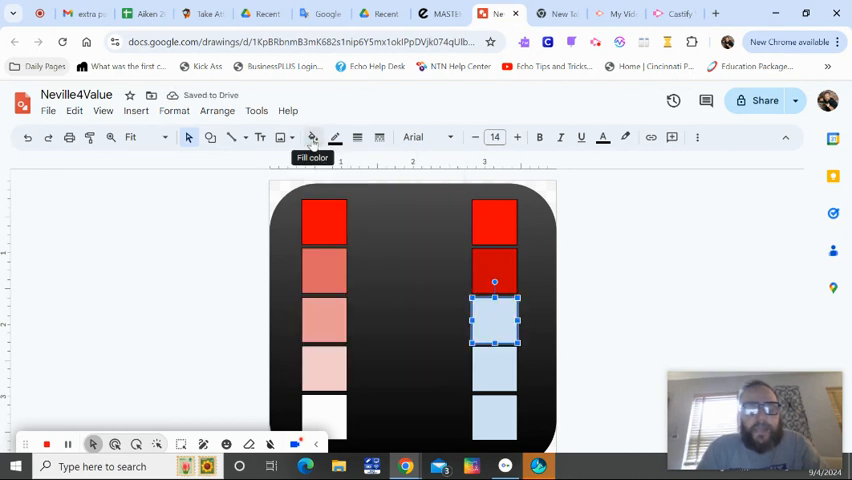
{"action": "left_click", "coordinate": [312, 137]}
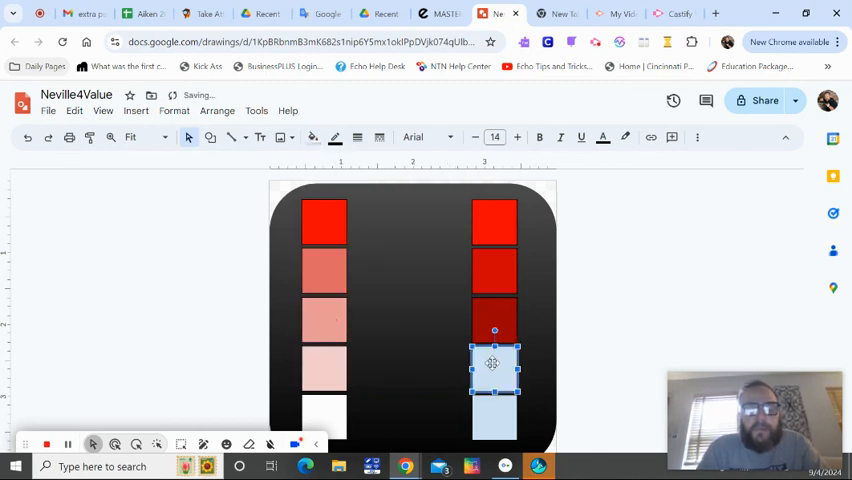
{"action": "left_click", "coordinate": [312, 137]}
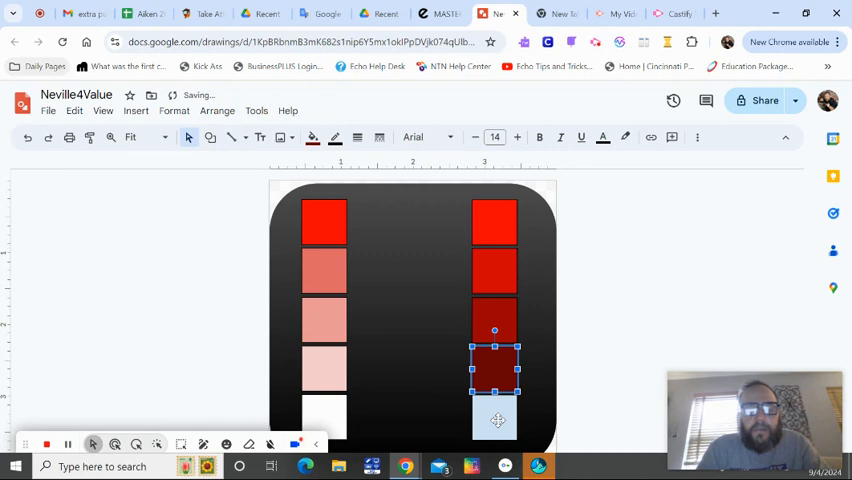
{"action": "left_click", "coordinate": [313, 137]}
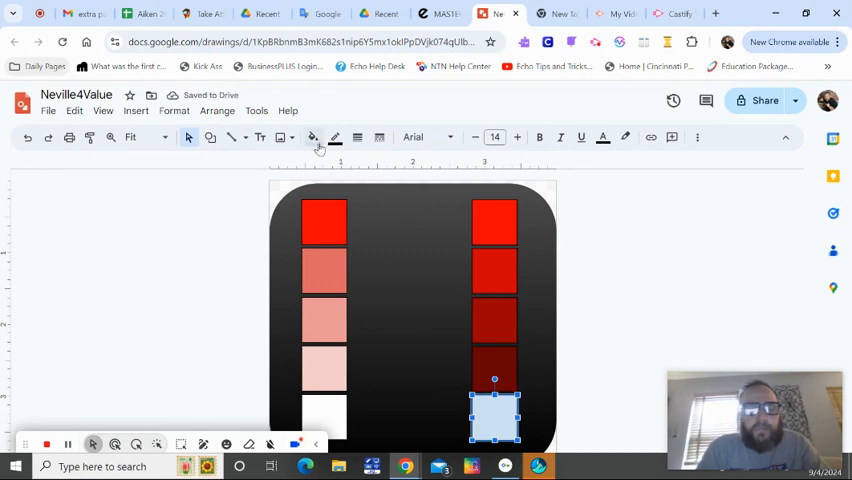
{"action": "left_click", "coordinate": [313, 137]}
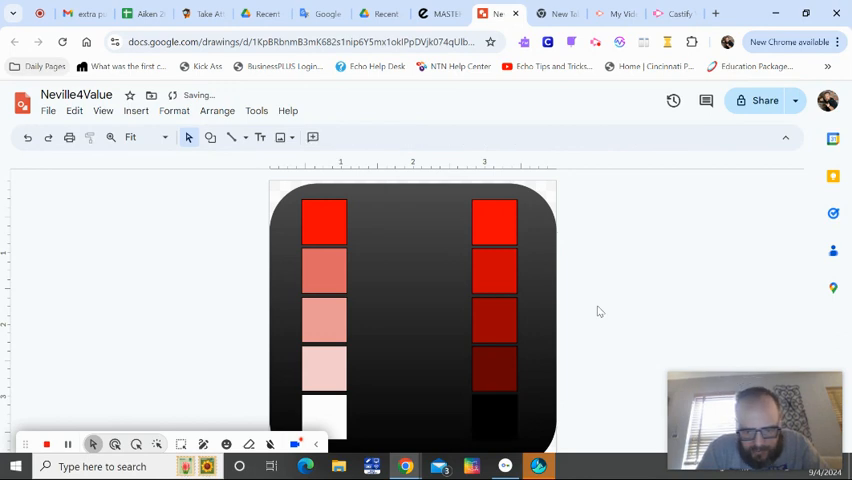
{"action": "left_click", "coordinate": [494, 410]}
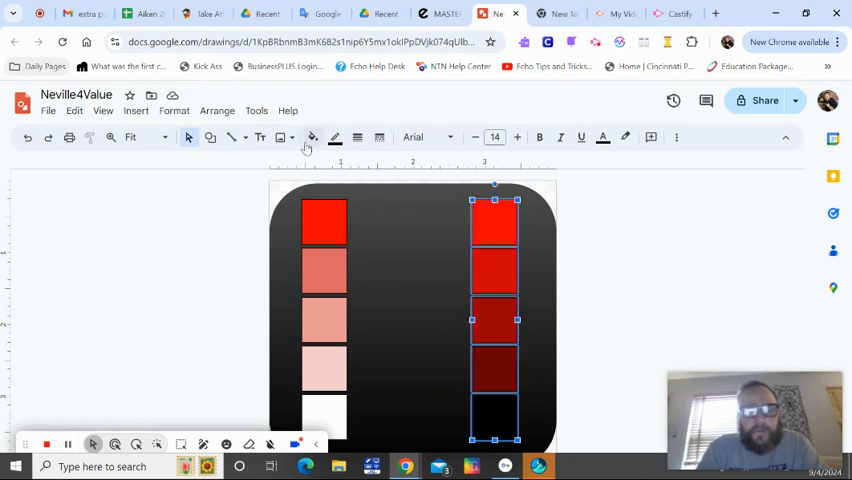
Step: Set an outline colour on the right column and recheck the top-left square's red fill
{"action": "left_click", "coordinate": [335, 137]}
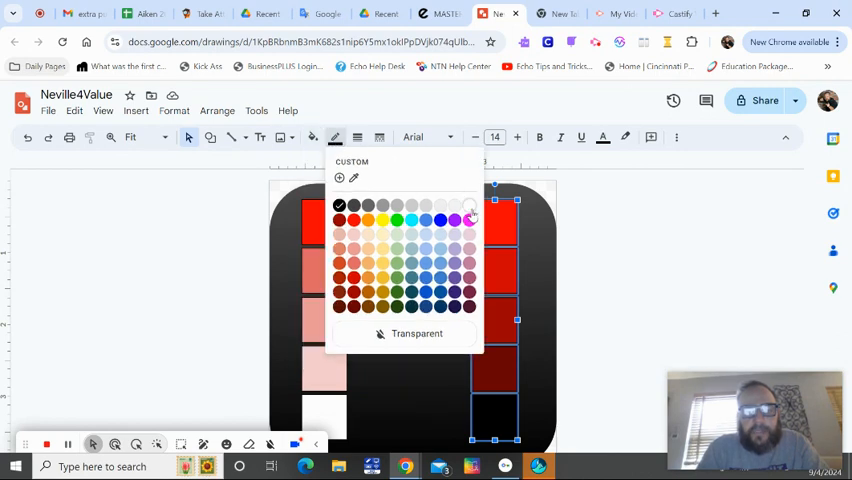
{"action": "left_click", "coordinate": [470, 220]}
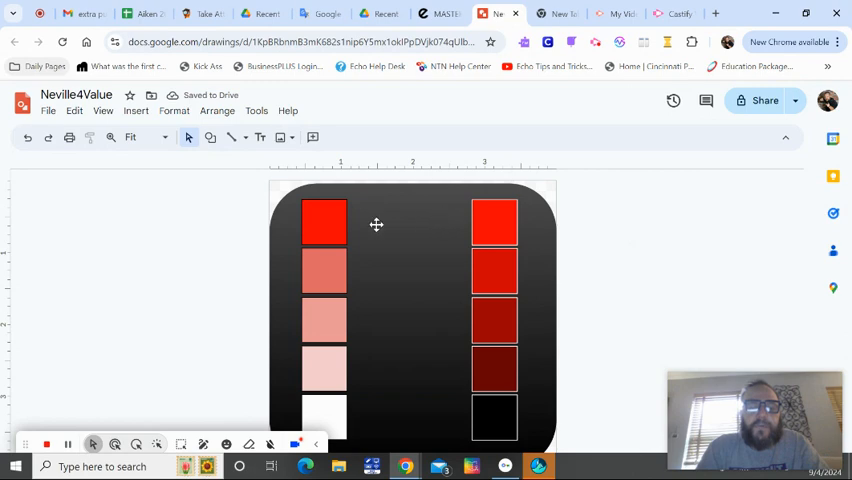
{"action": "mouse_move", "coordinate": [427, 347]}
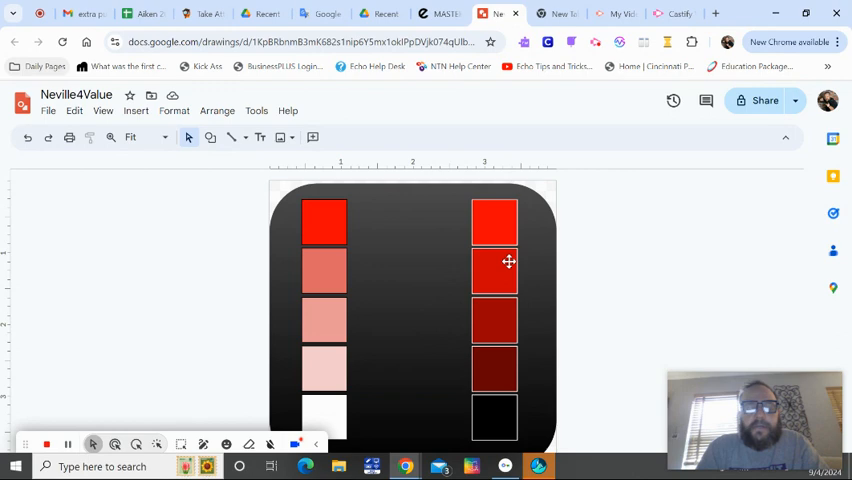
{"action": "left_click", "coordinate": [323, 220]}
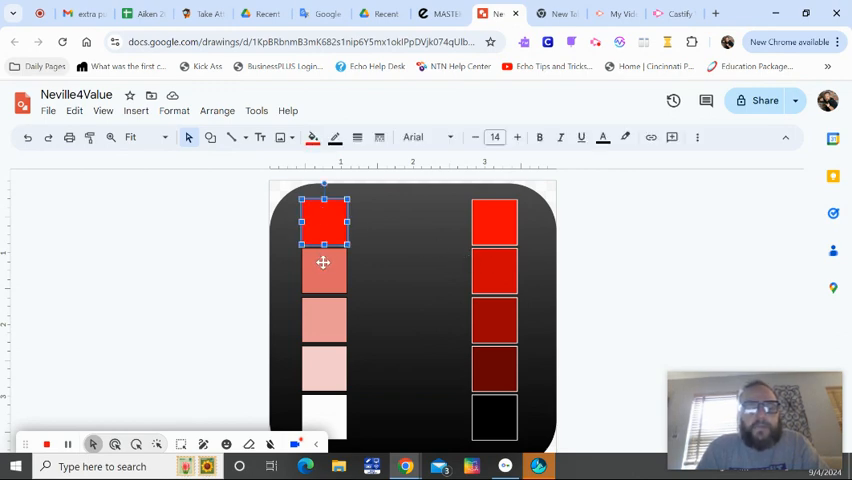
{"action": "left_click", "coordinate": [313, 137]}
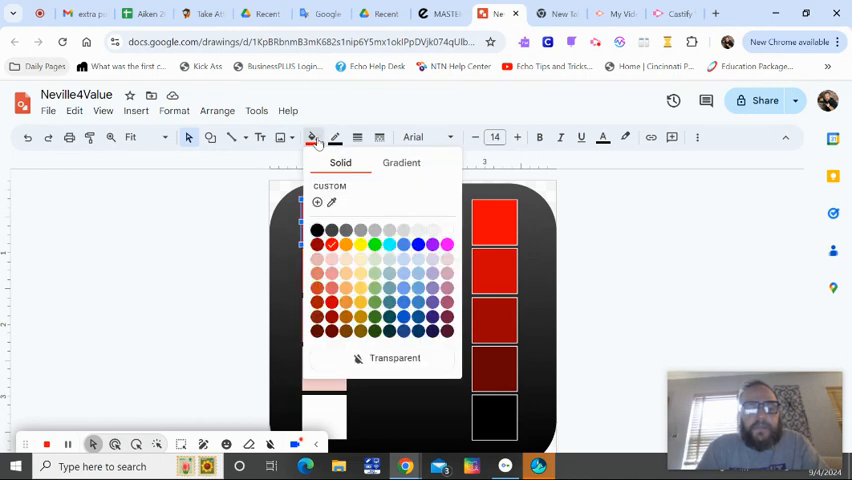
{"action": "left_click", "coordinate": [316, 243]}
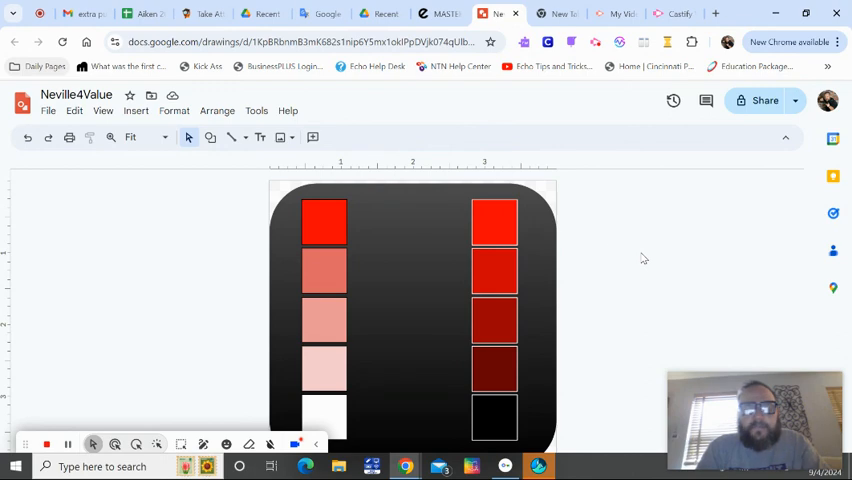
{"action": "left_click", "coordinate": [323, 222]}
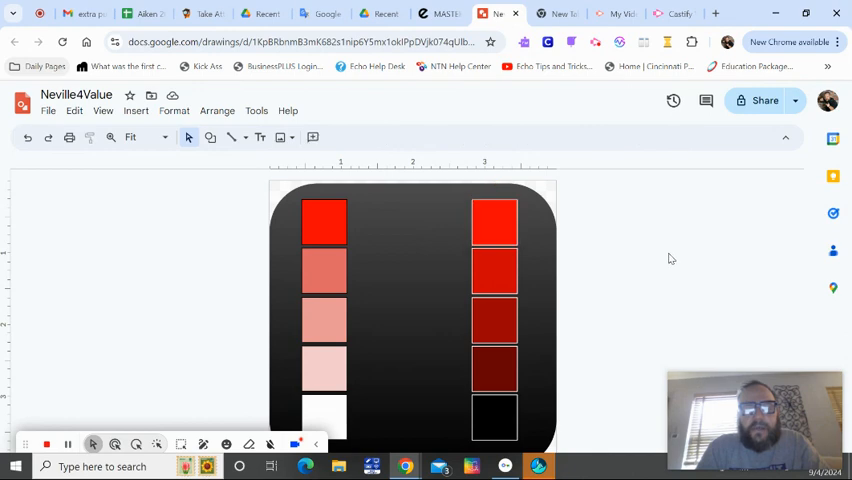
{"action": "mouse_move", "coordinate": [260, 137]}
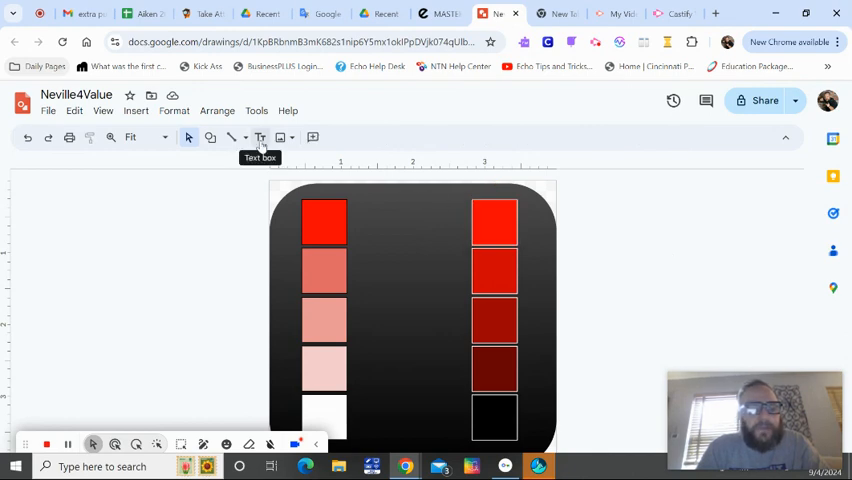
{"action": "mouse_move", "coordinate": [259, 140]}
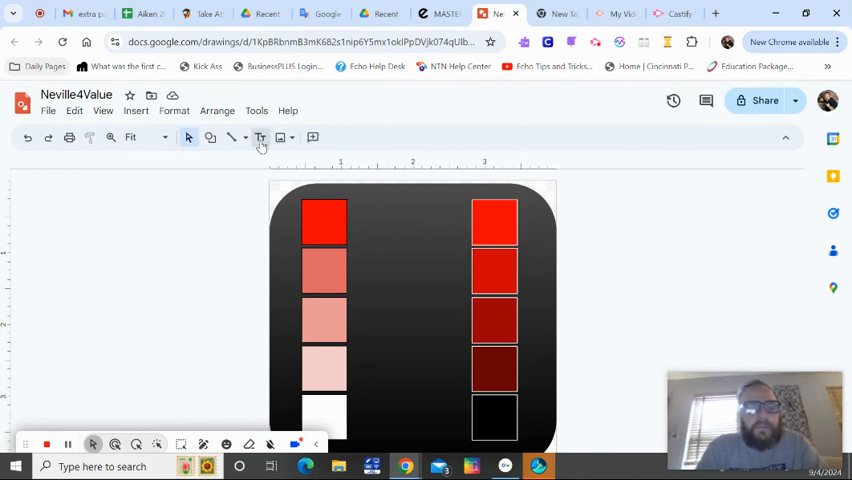
{"action": "left_click", "coordinate": [260, 137]}
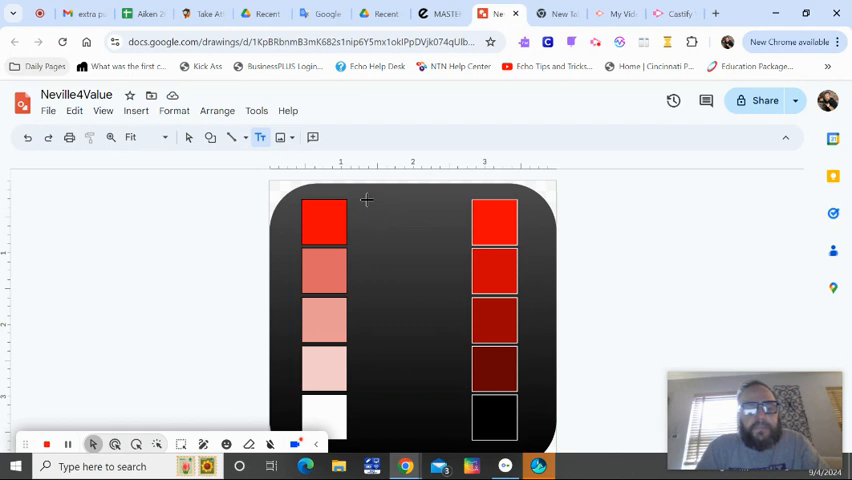
Step: Draw a tall text box between the columns and type 'value' at font size 60
{"action": "left_click_drag", "start_coordinate": [365, 203], "coordinate": [448, 418]}
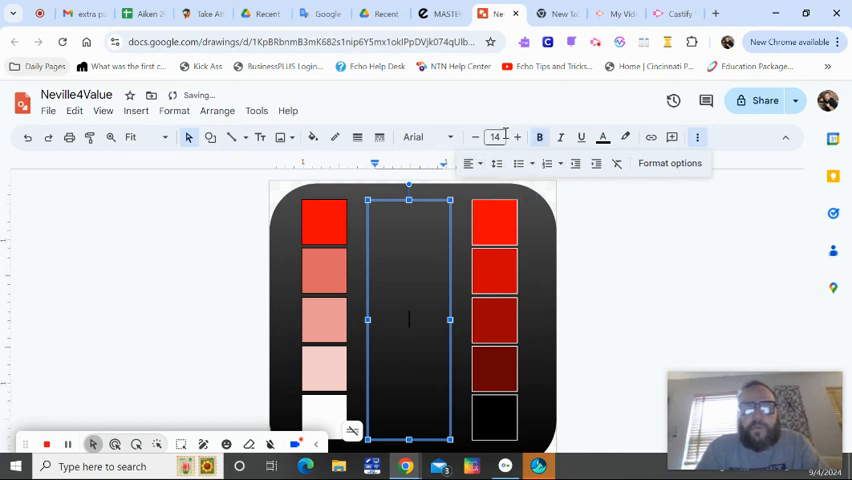
{"action": "left_click", "coordinate": [495, 137]}
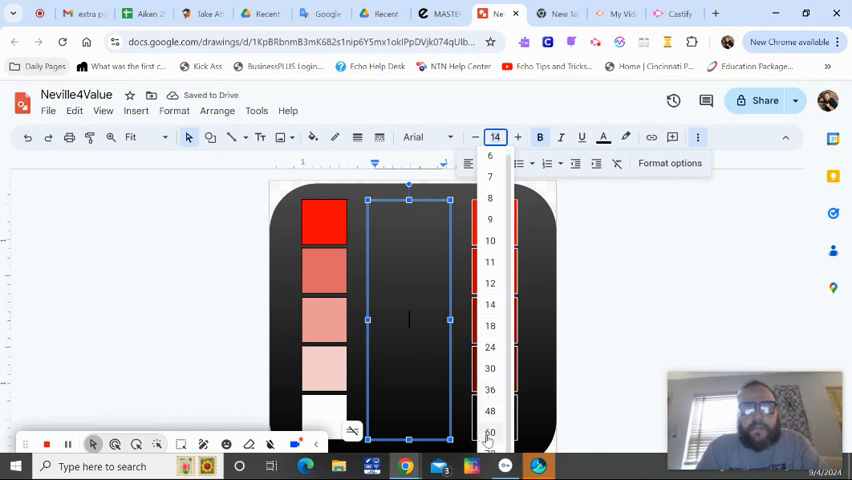
{"action": "left_click", "coordinate": [490, 432]}
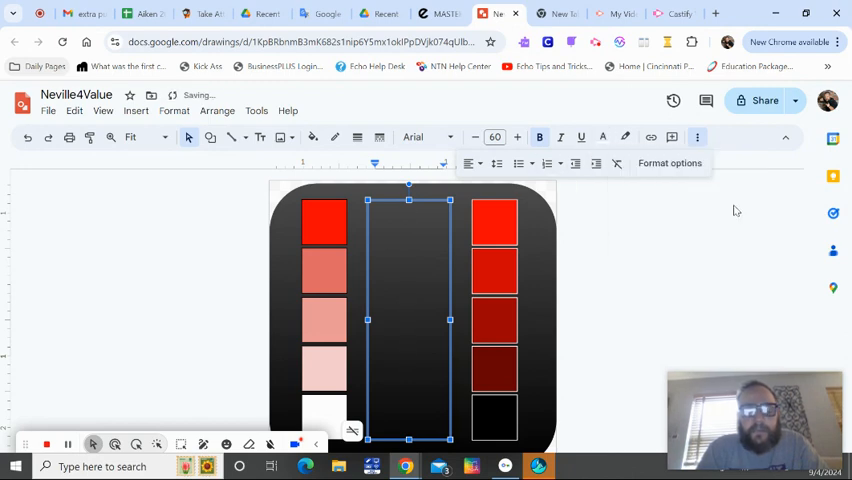
{"action": "type", "text": "va"}
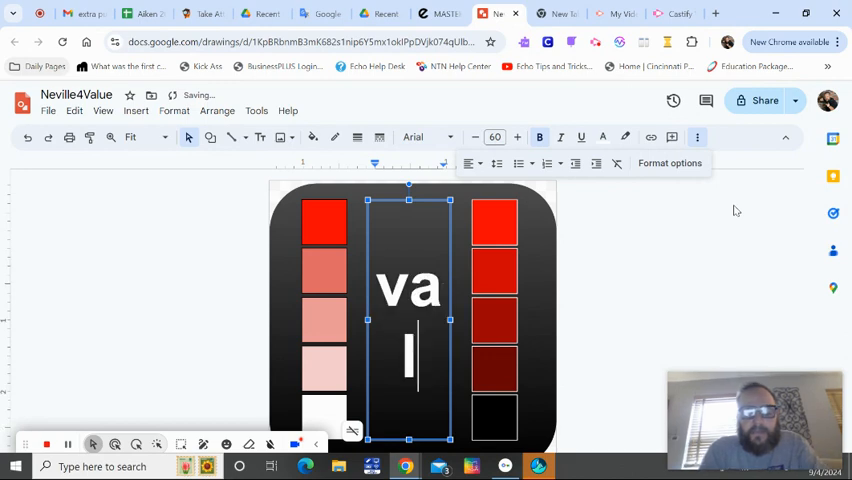
{"action": "type", "text": "lue"}
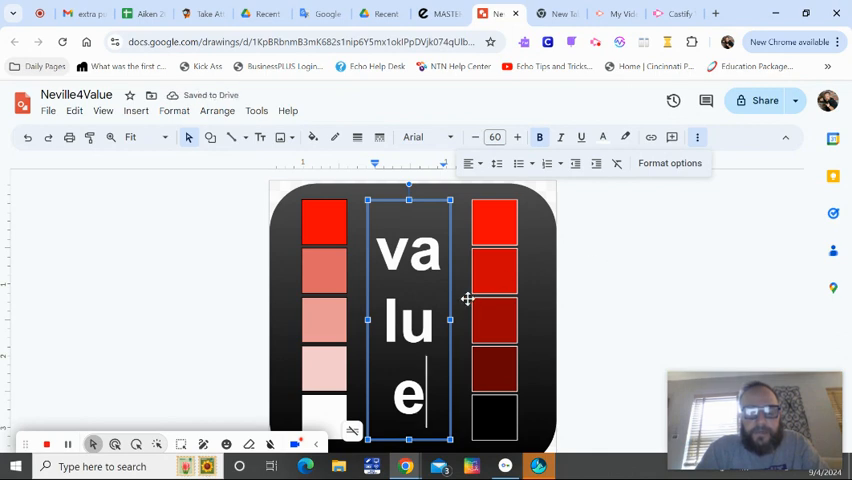
Step: Enlarge the 'value' text to size 76 and apply custom line spacing
{"action": "triple_click", "coordinate": [408, 320]}
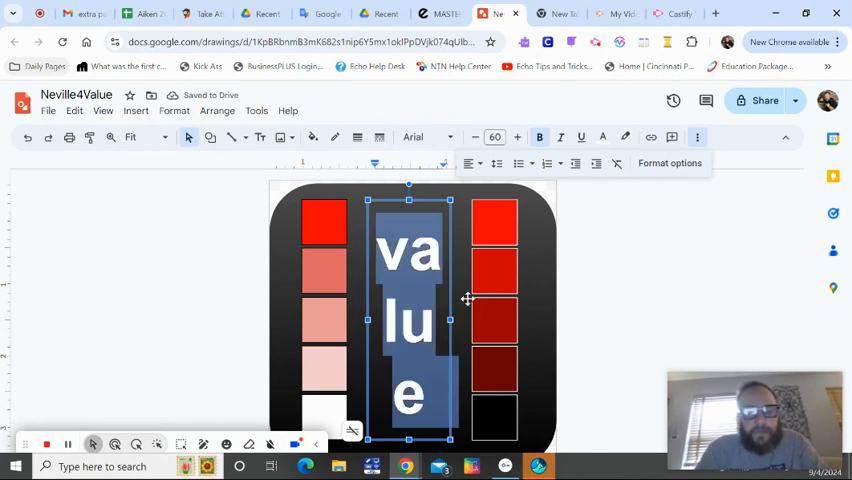
{"action": "left_click", "coordinate": [519, 137]}
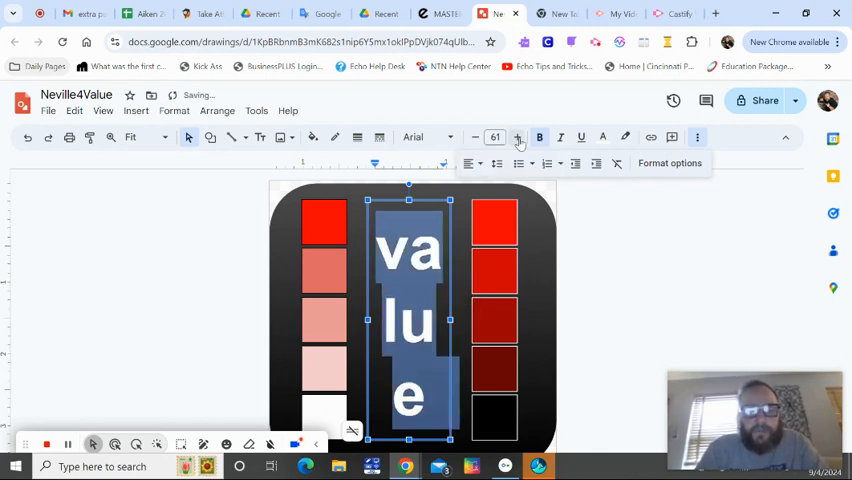
{"action": "left_click", "coordinate": [518, 137]}
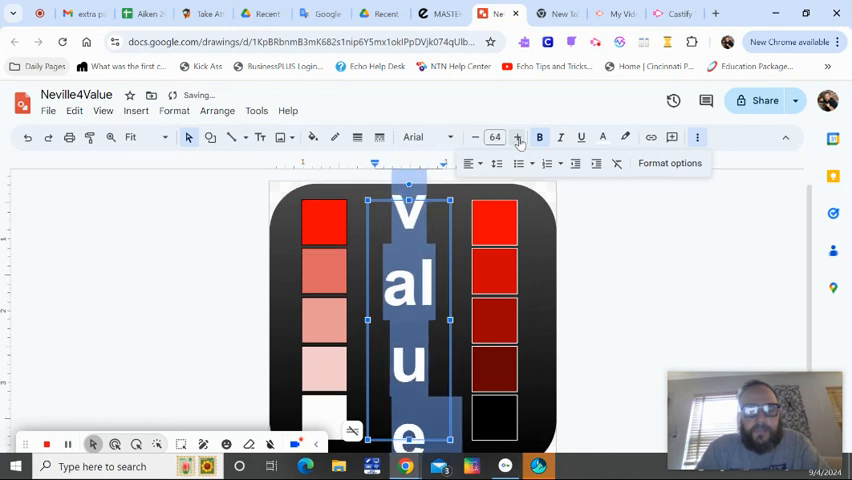
{"action": "left_click", "coordinate": [518, 137]}
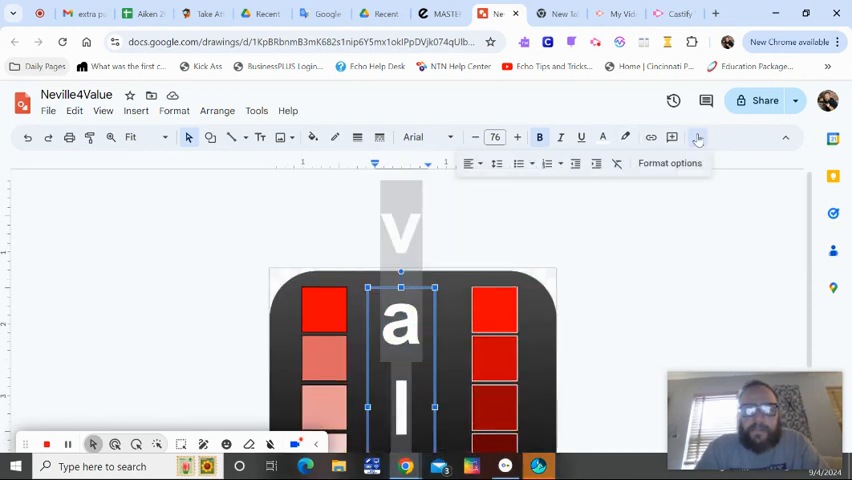
{"action": "mouse_move", "coordinate": [497, 163]}
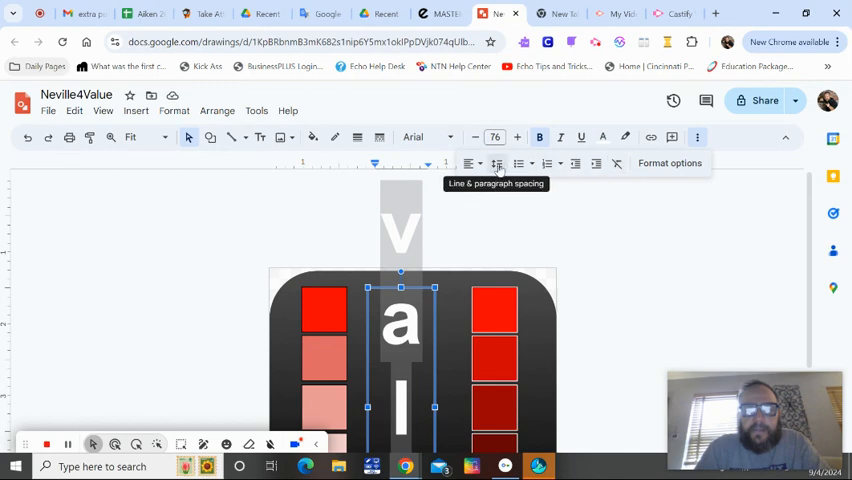
{"action": "left_click", "coordinate": [497, 164]}
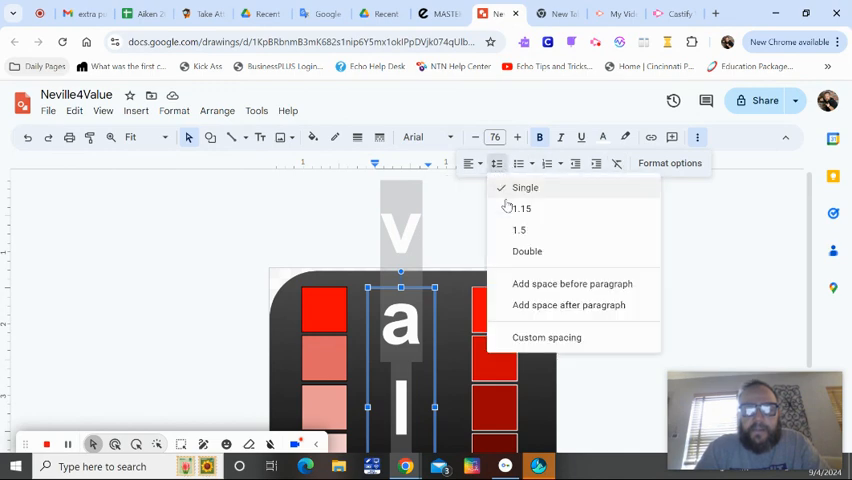
{"action": "mouse_move", "coordinate": [534, 347]}
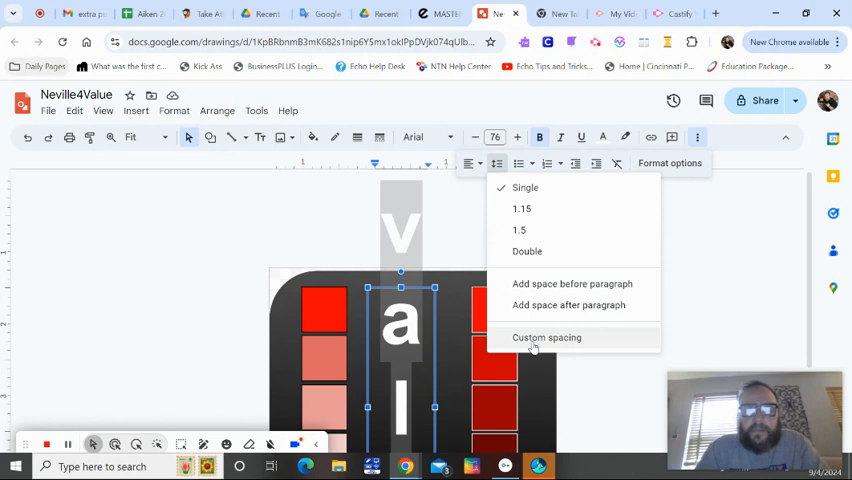
{"action": "left_click", "coordinate": [547, 337]}
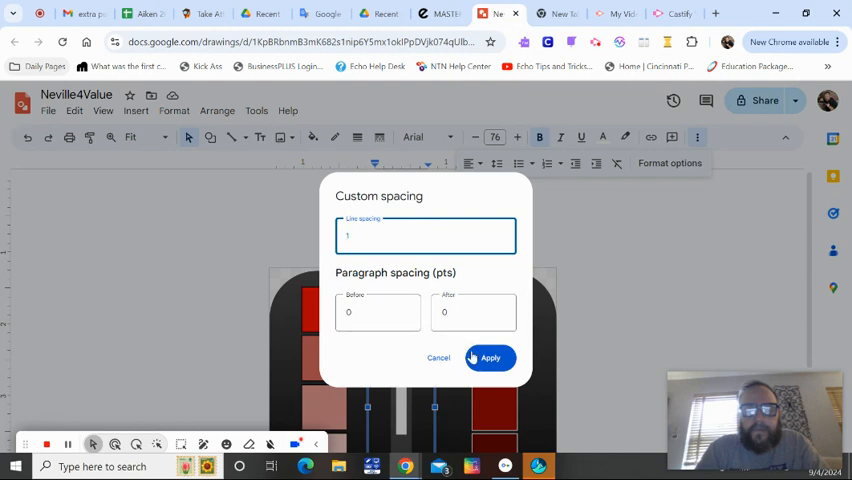
{"action": "left_click", "coordinate": [489, 357]}
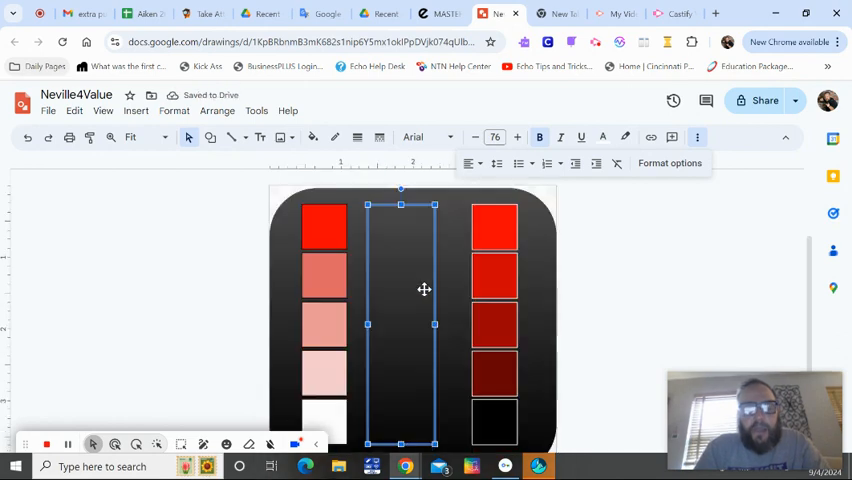
Step: Insert 'Value' word art, colour it white, and stand it vertically between the columns
{"action": "left_click", "coordinate": [425, 294]}
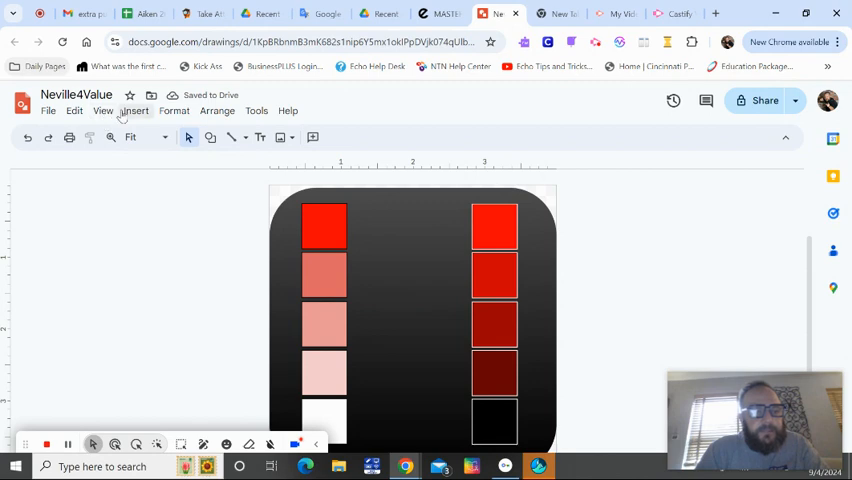
{"action": "left_click", "coordinate": [135, 110]}
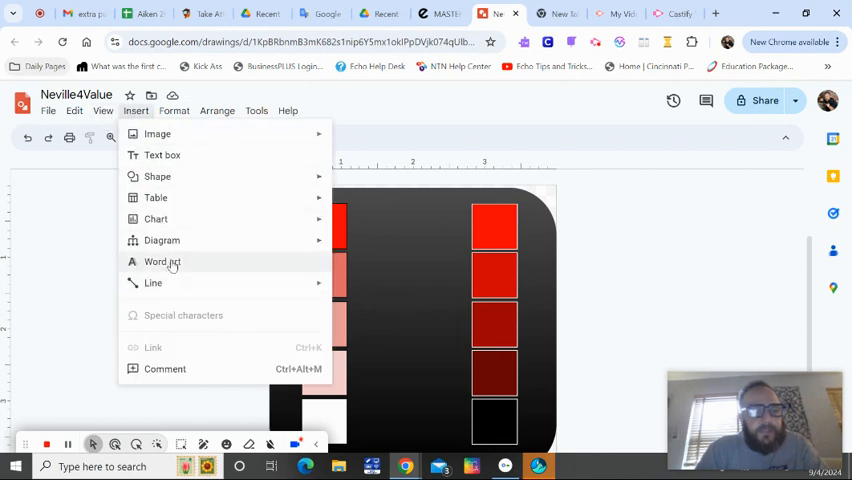
{"action": "left_click", "coordinate": [162, 262]}
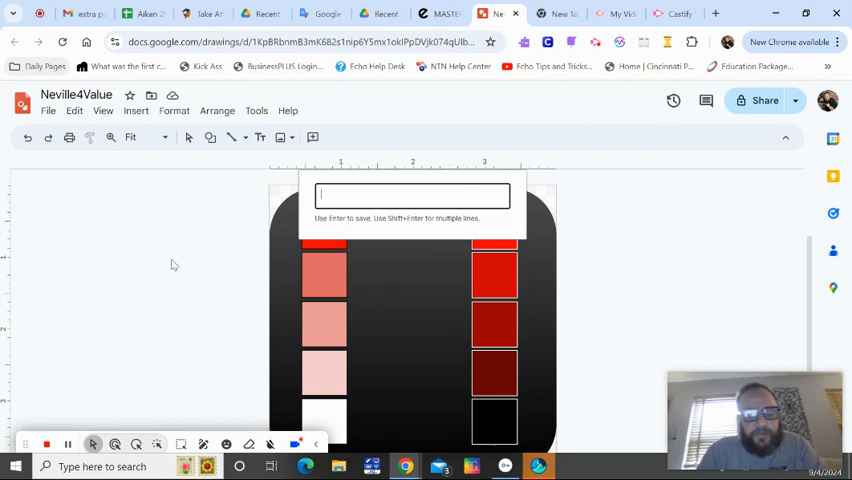
{"action": "type", "text": "Val"}
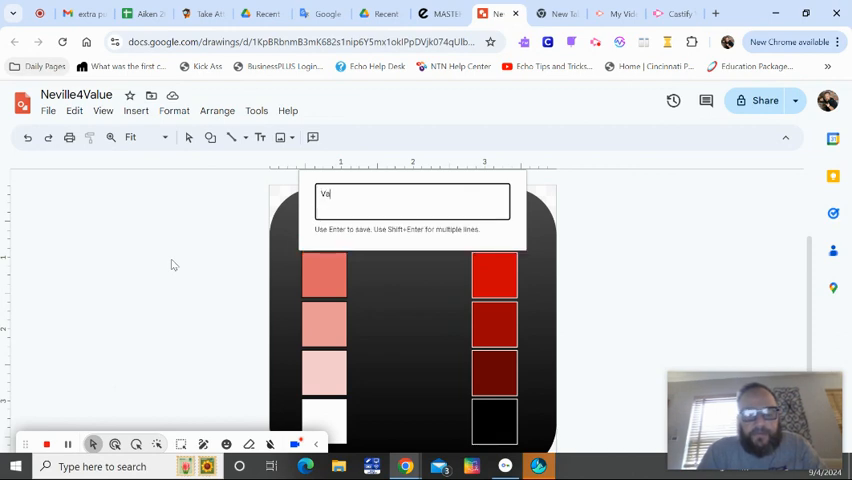
{"action": "key", "text": "enter"}
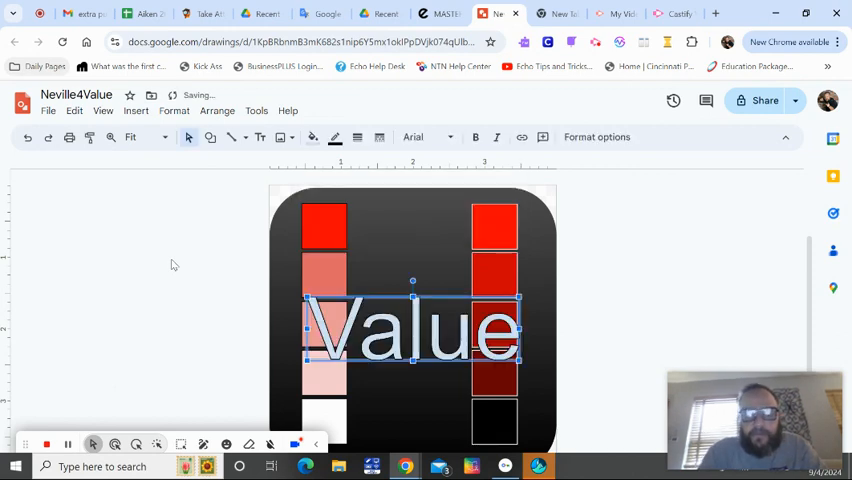
{"action": "left_click", "coordinate": [312, 137]}
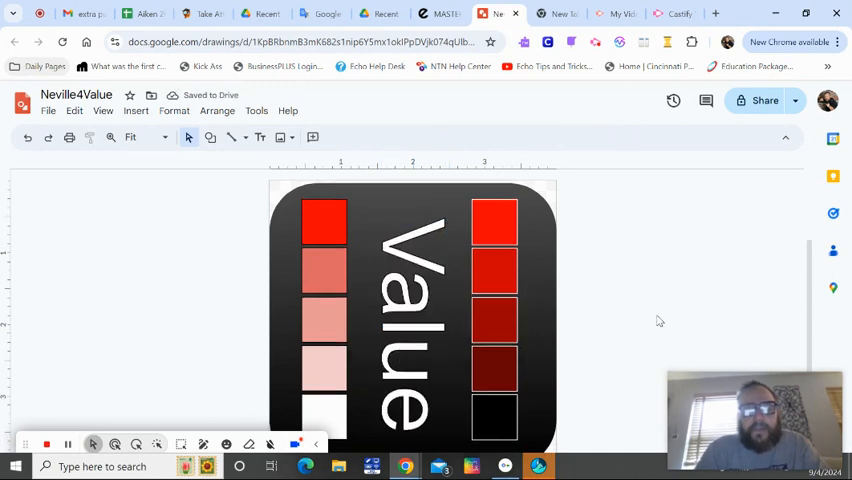
{"action": "left_click", "coordinate": [48, 110]}
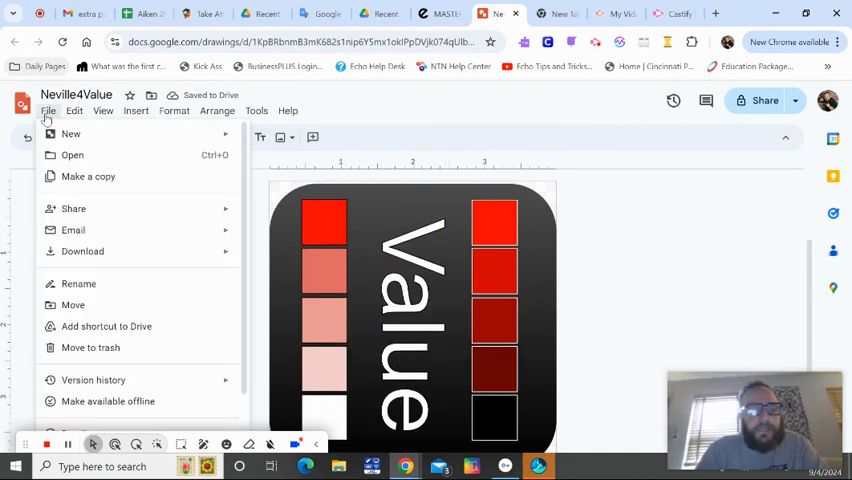